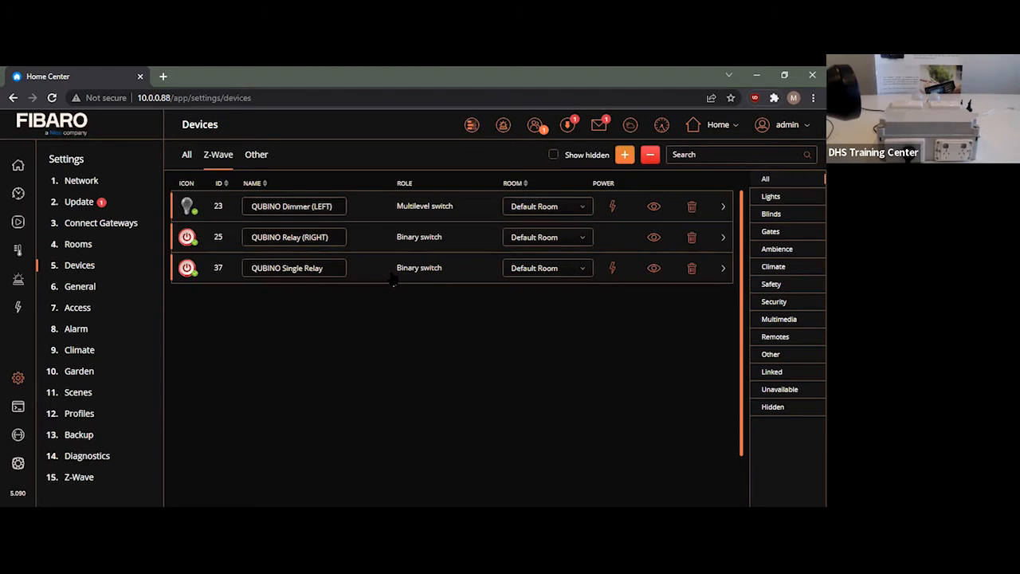
{"action": "mouse_move", "coordinate": [418, 268]}
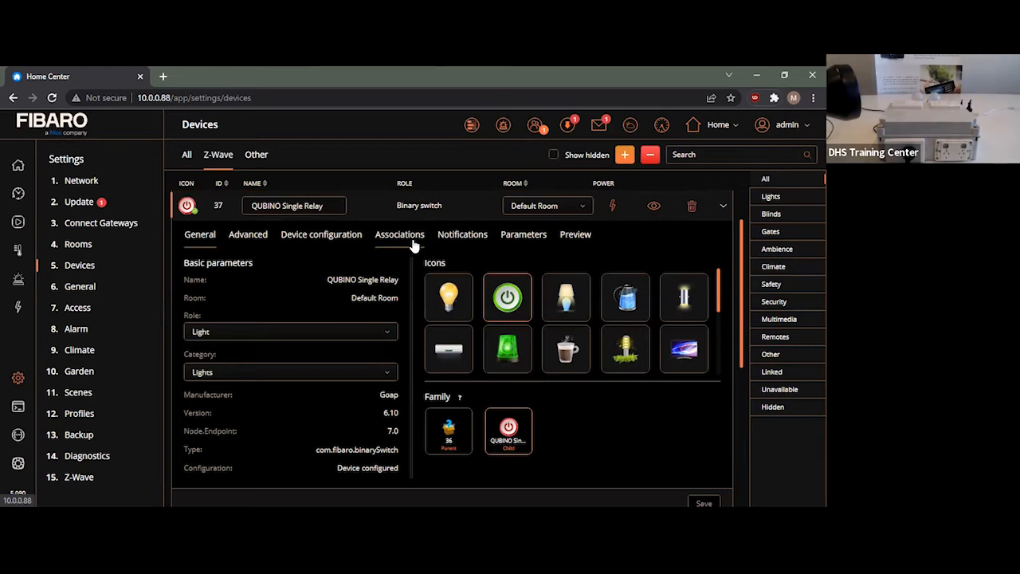
Add a Group 3 association from the QUBINO Single Relay targeting the QUBINO Dimmer (LEFT)
{"action": "left_click", "coordinate": [399, 234]}
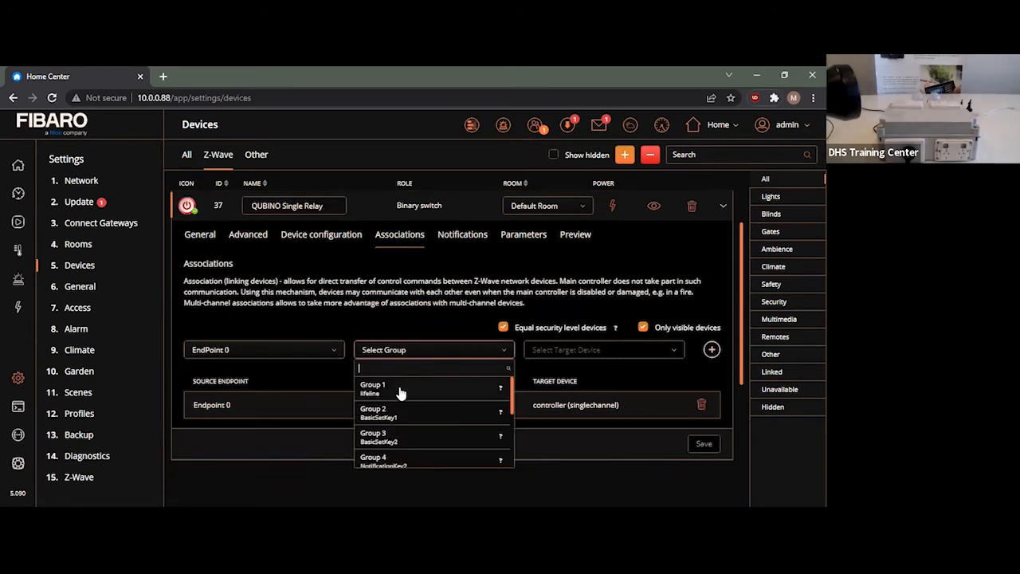
{"action": "mouse_move", "coordinate": [412, 444]}
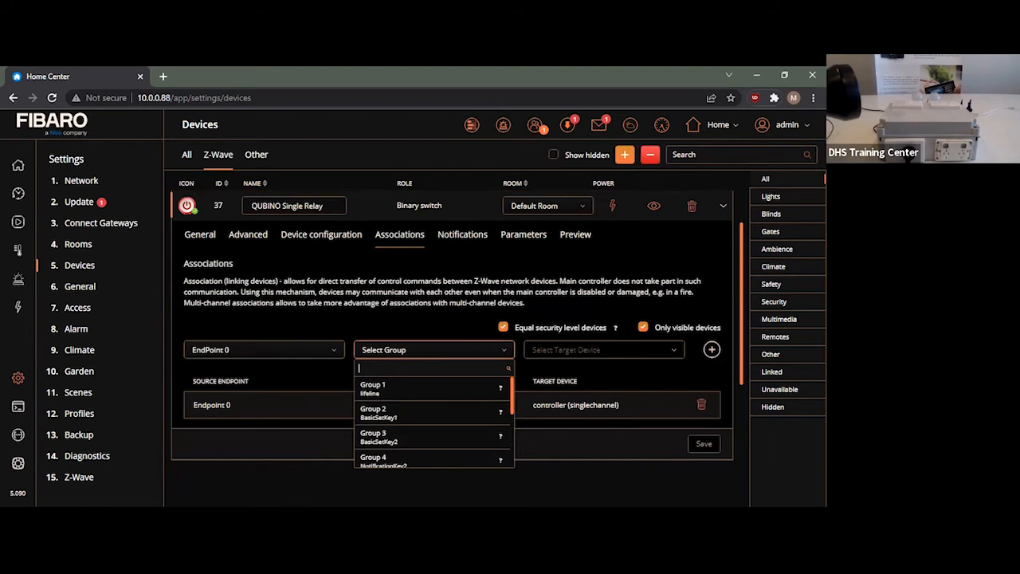
{"action": "mouse_move", "coordinate": [437, 440]}
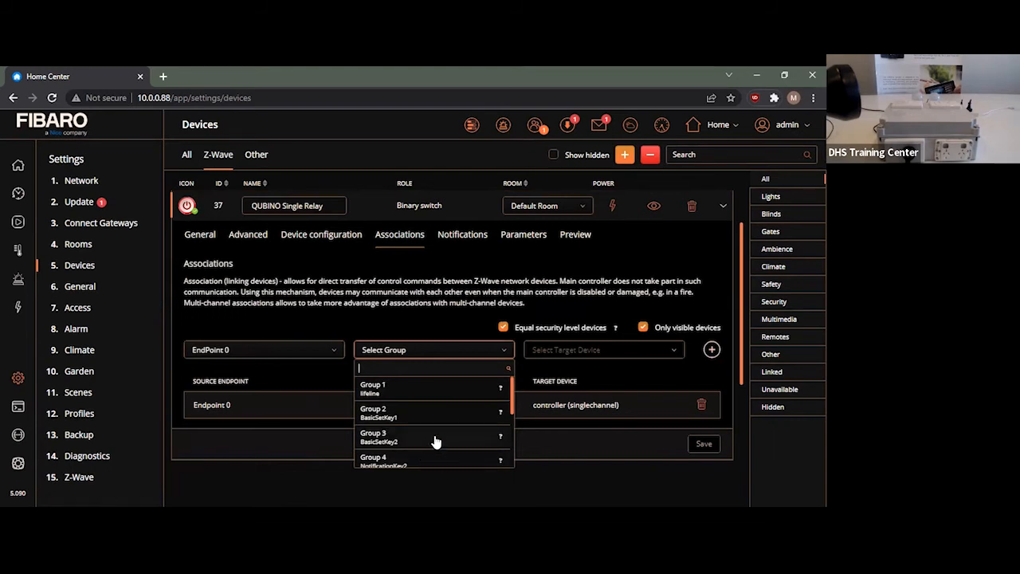
{"action": "mouse_move", "coordinate": [436, 439]}
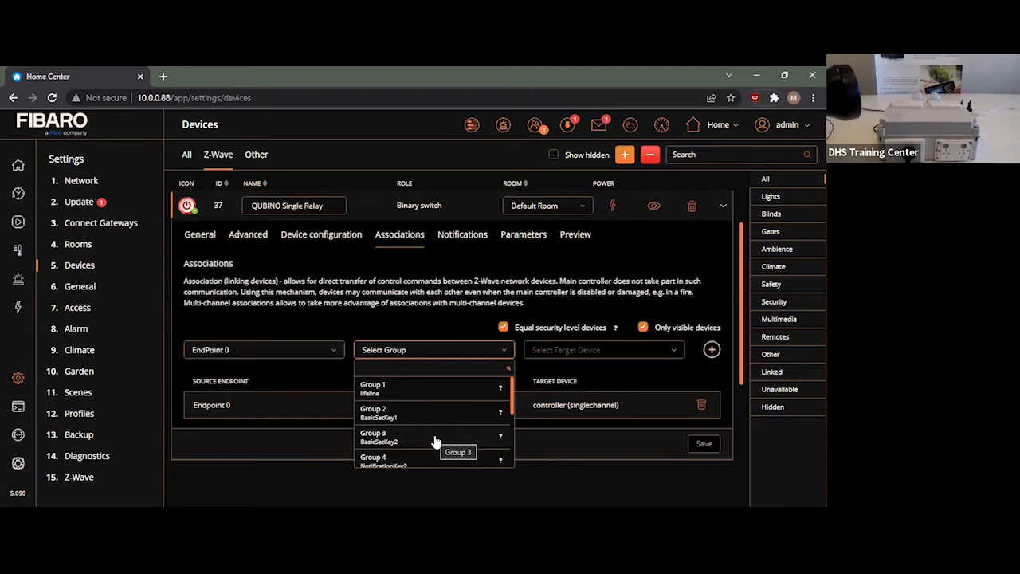
{"action": "left_click", "coordinate": [433, 437]}
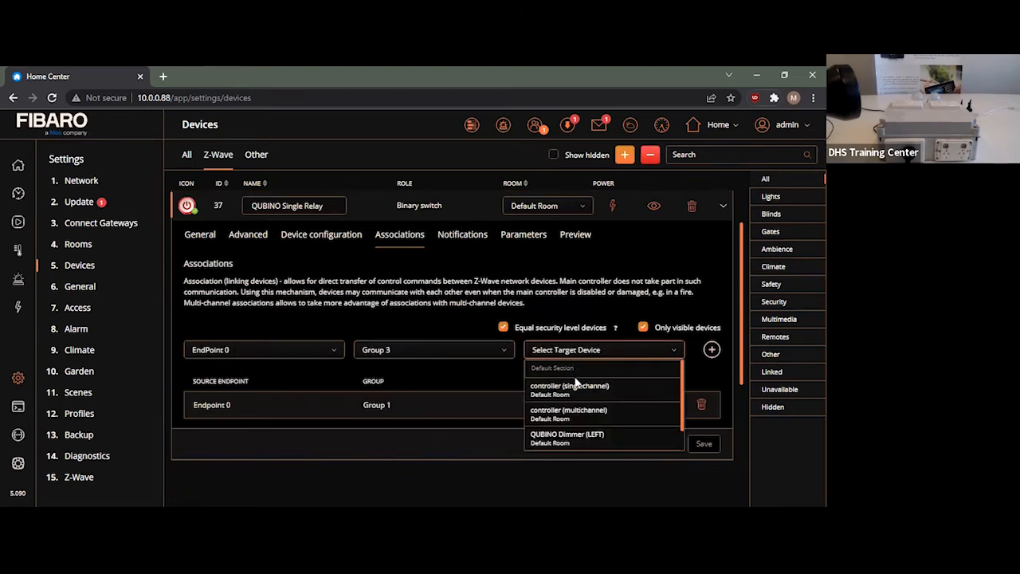
{"action": "left_click", "coordinate": [567, 434]}
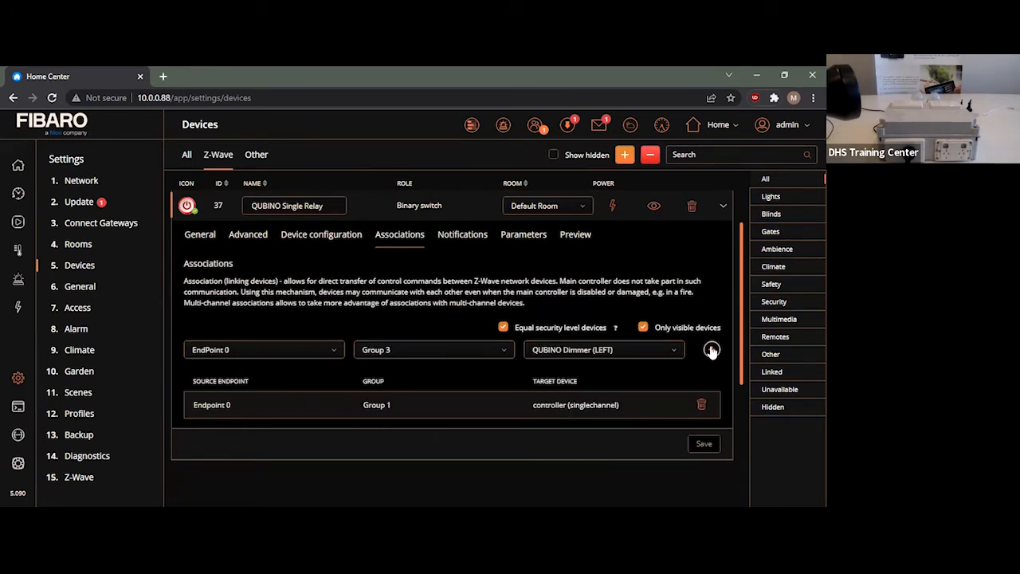
{"action": "left_click", "coordinate": [710, 349]}
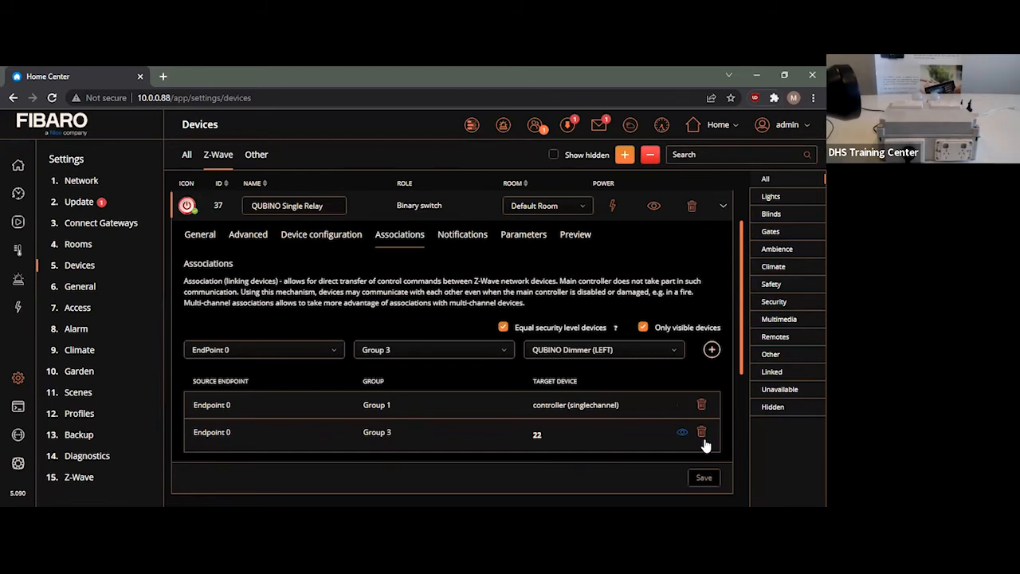
{"action": "mouse_move", "coordinate": [702, 443]}
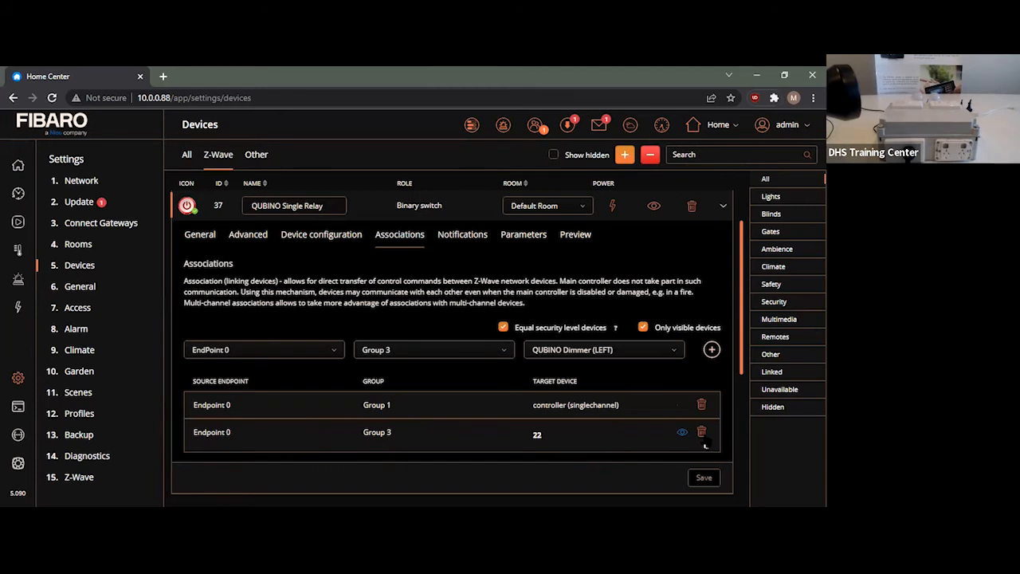
Delete the Group 3 dimmer association and move on to the relay's configuration parameters
{"action": "left_click", "coordinate": [701, 431]}
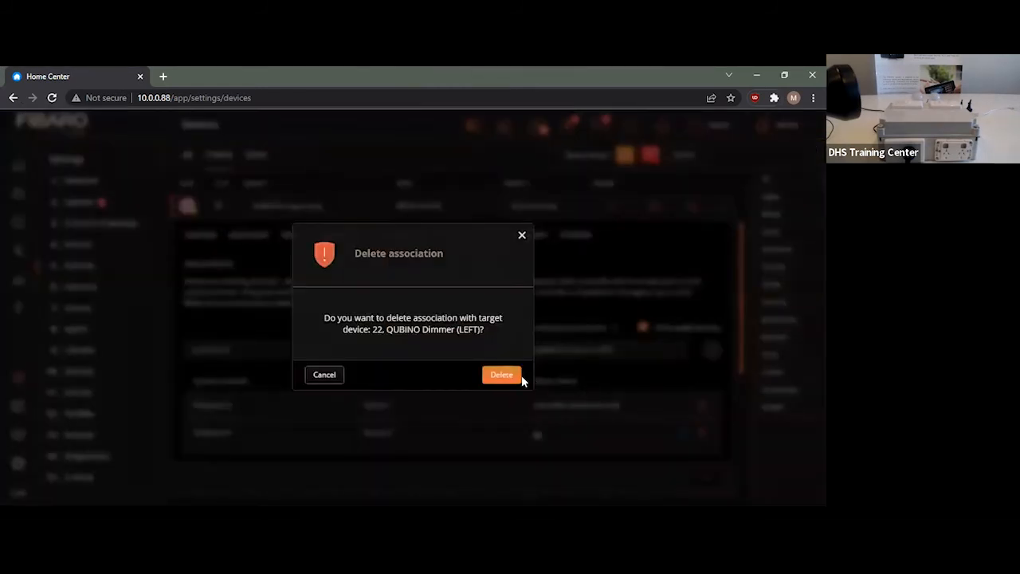
{"action": "left_click", "coordinate": [500, 374]}
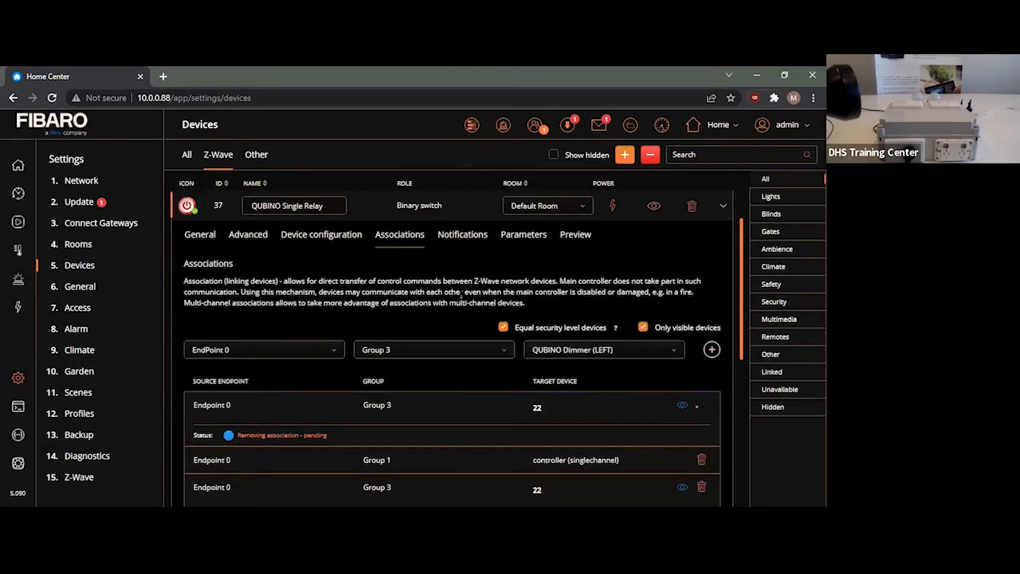
{"action": "mouse_move", "coordinate": [522, 239]}
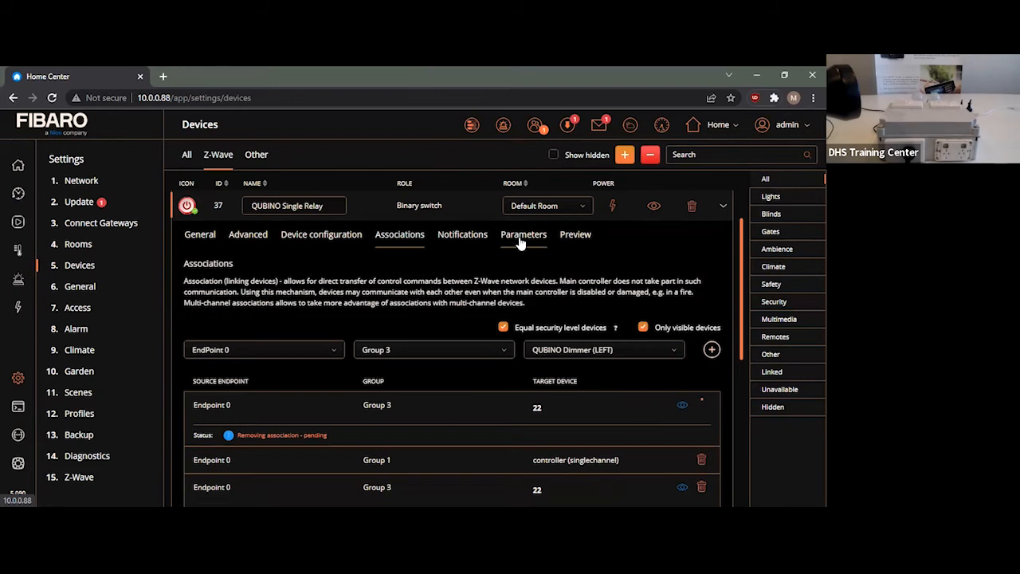
{"action": "left_click", "coordinate": [523, 234]}
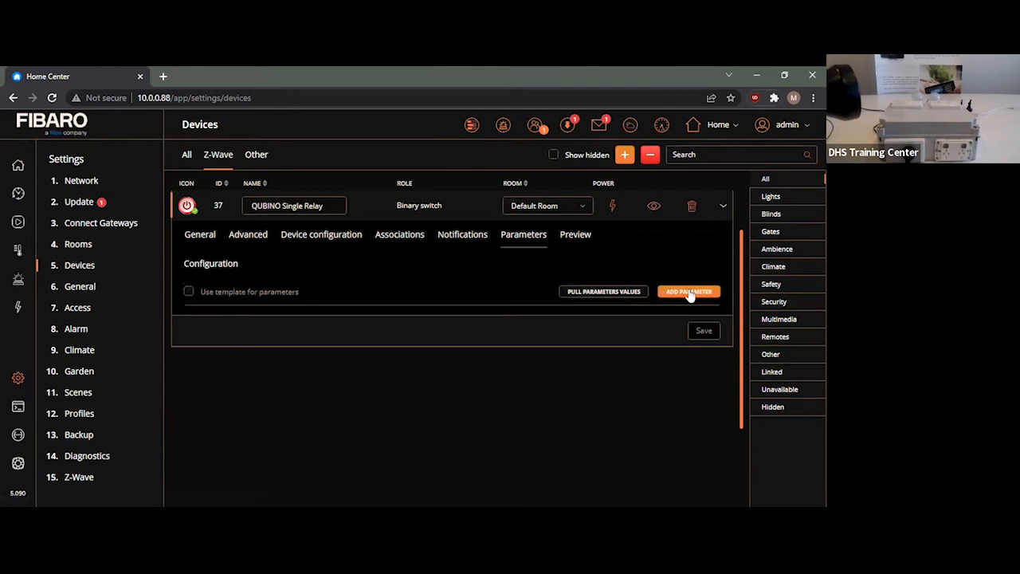
Add parameters 100 and 101 with value 9 and save them to the relay
{"action": "left_click", "coordinate": [688, 290]}
{"action": "type", "text": "100"}
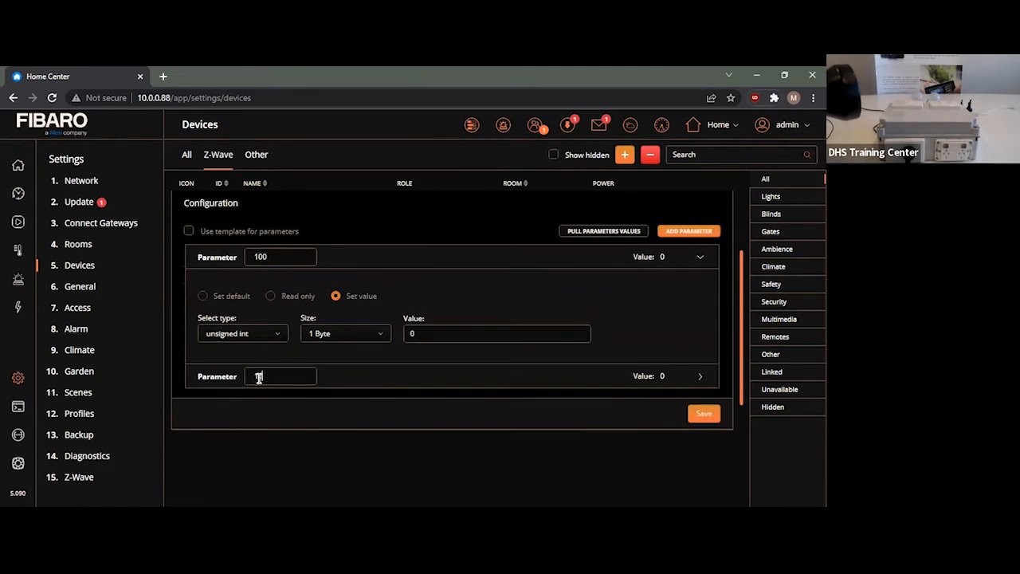
{"action": "left_click", "coordinate": [700, 376]}
{"action": "type", "text": "9"}
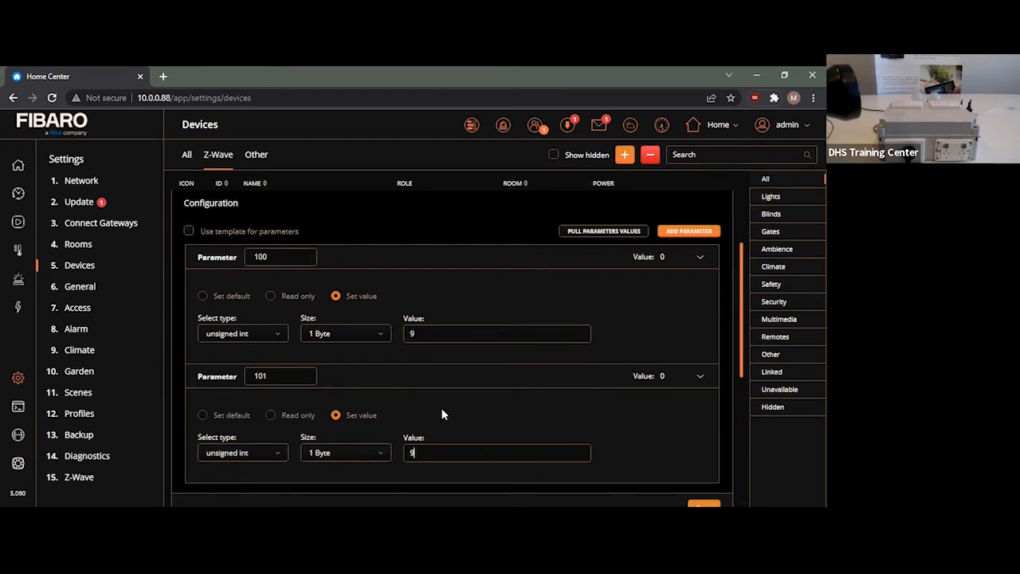
{"action": "scroll", "scroll_direction": "down", "scroll_amount": 3}
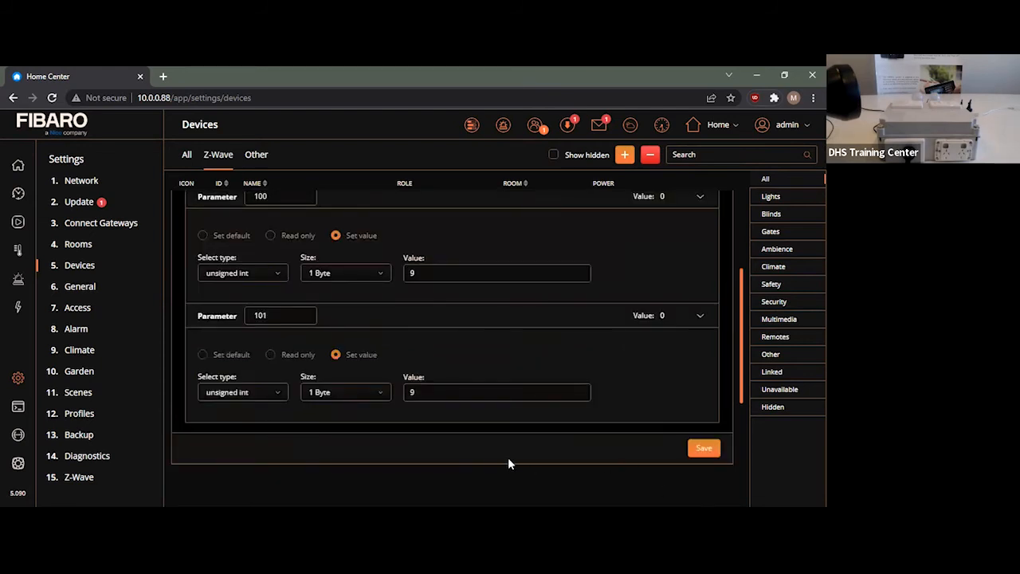
{"action": "left_click", "coordinate": [703, 447]}
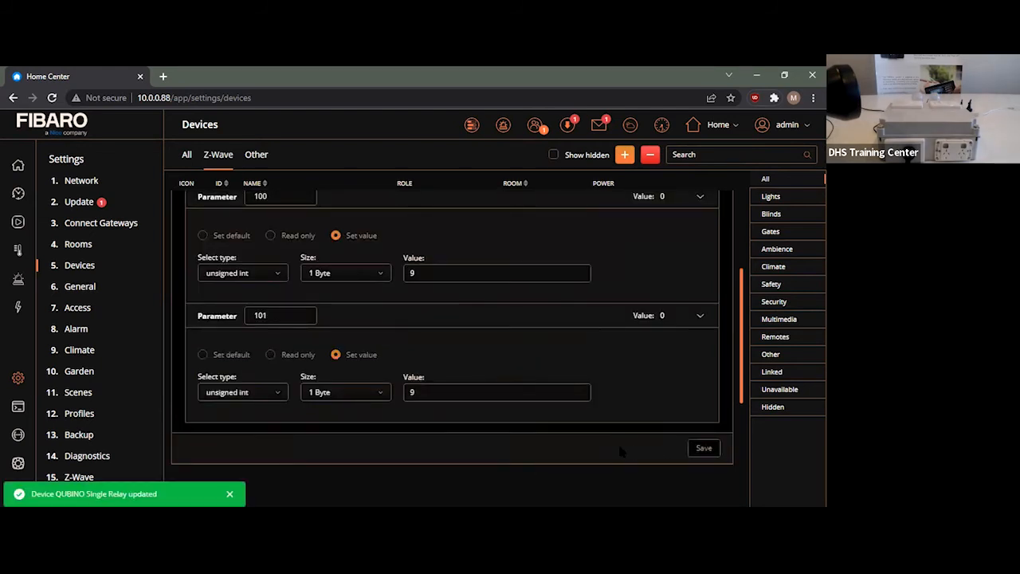
{"action": "scroll", "scroll_direction": "up", "scroll_amount": 3}
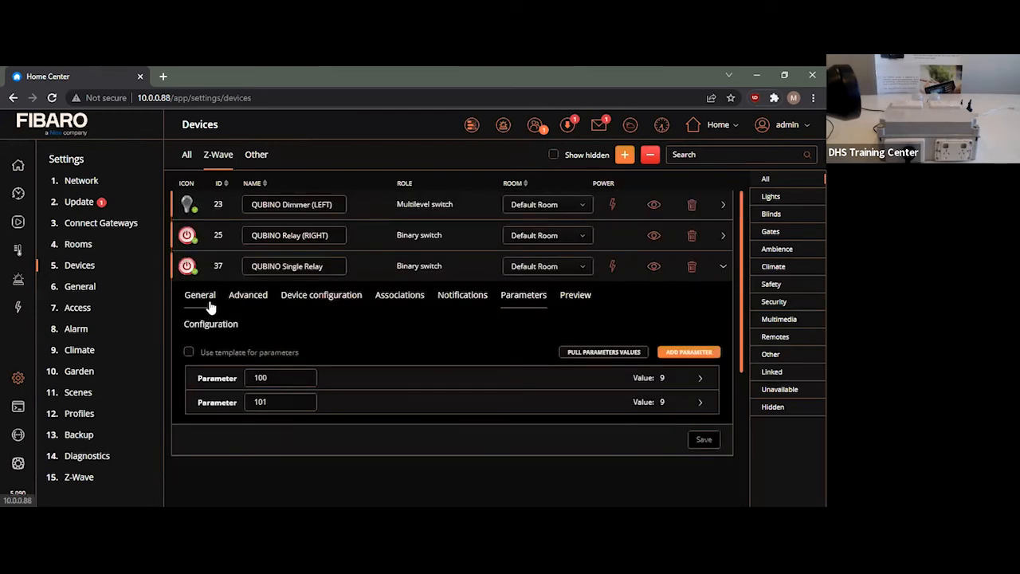
Collapse the relay settings back to the full device list with the YR Weather provider
{"action": "left_click", "coordinate": [199, 293]}
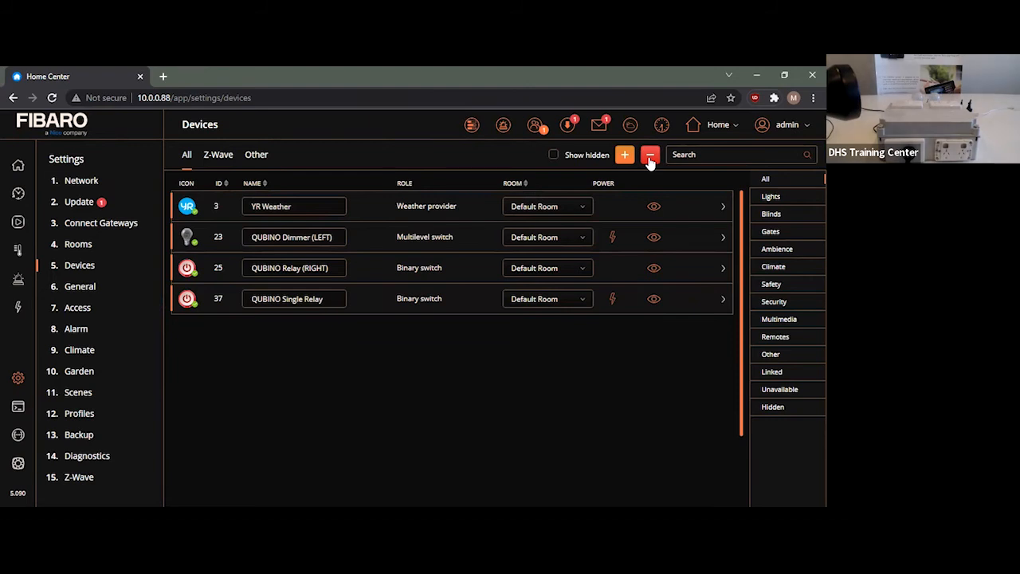
Start Z-Wave removal of the QUBINO Single Relay so it can be re-included with its inputs
{"action": "left_click", "coordinate": [650, 155]}
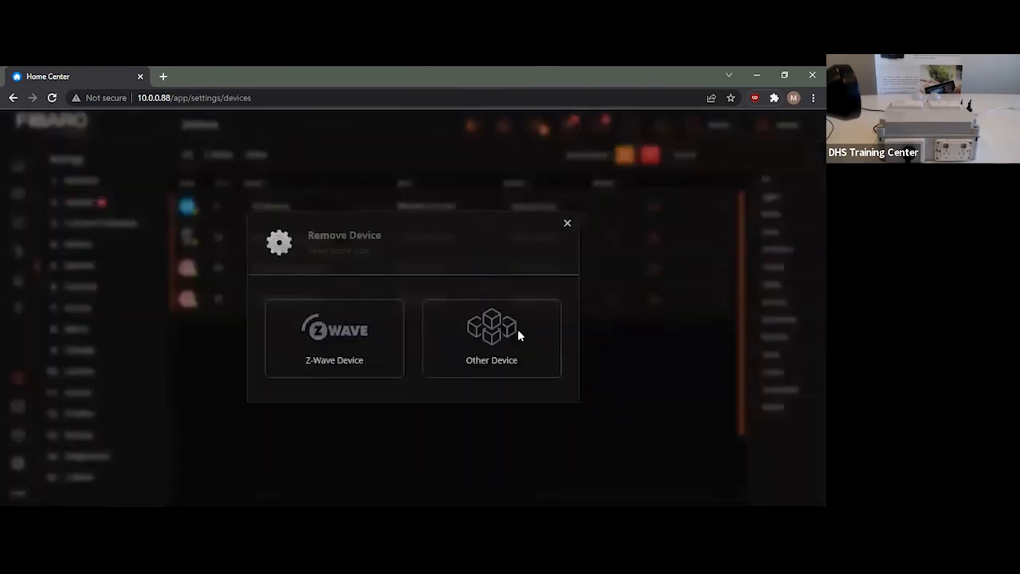
{"action": "left_click", "coordinate": [335, 334]}
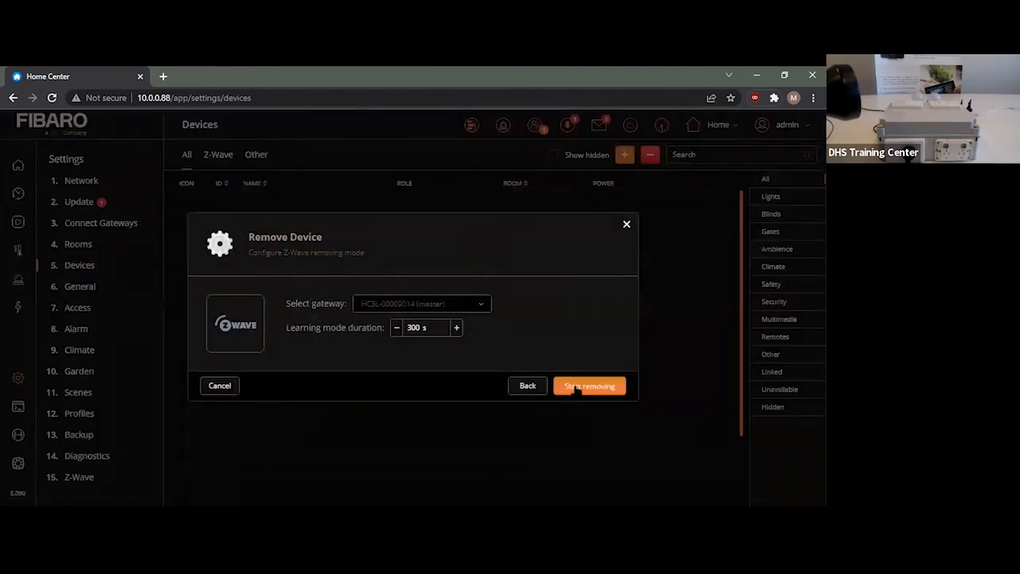
{"action": "left_click", "coordinate": [590, 386]}
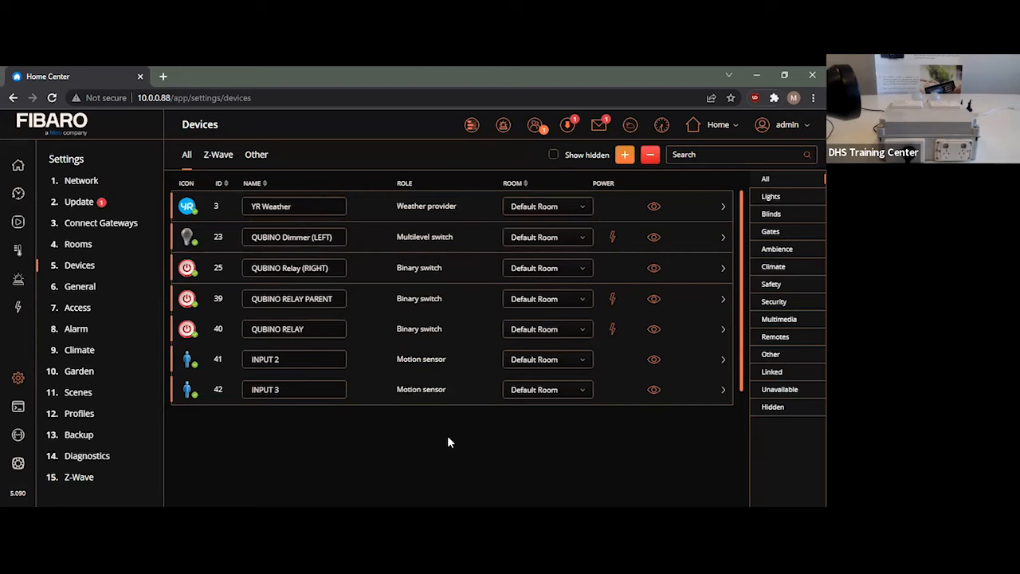
{"action": "mouse_move", "coordinate": [189, 333]}
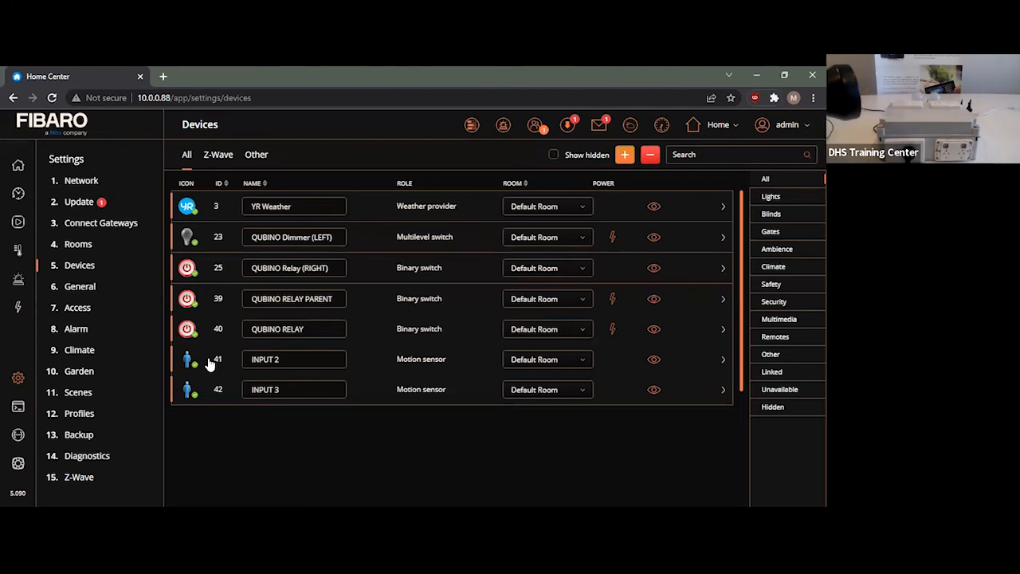
{"action": "mouse_move", "coordinate": [405, 338]}
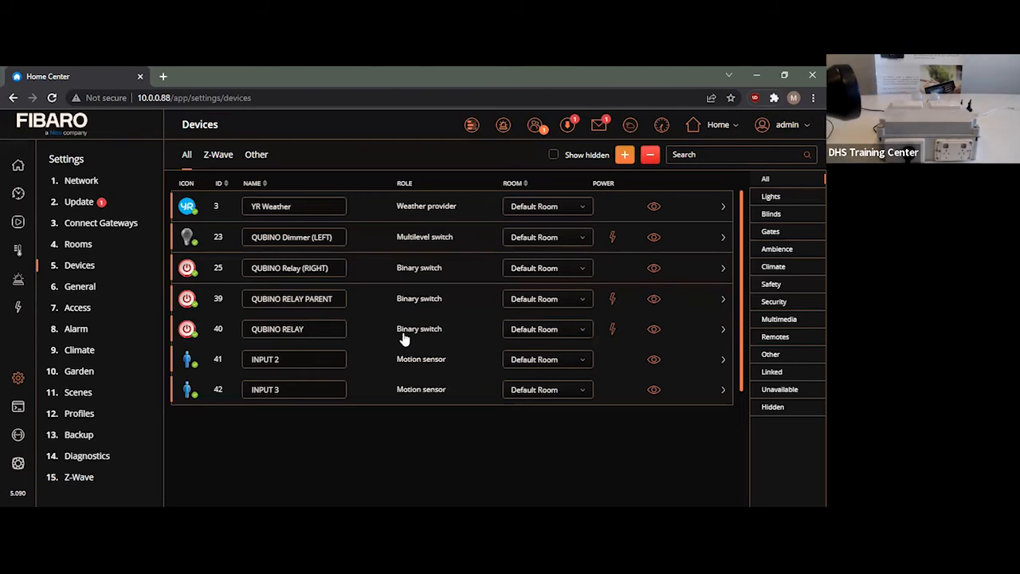
Delete the QUBINO RELAY PARENT's existing single-channel controller association
{"action": "left_click", "coordinate": [723, 298]}
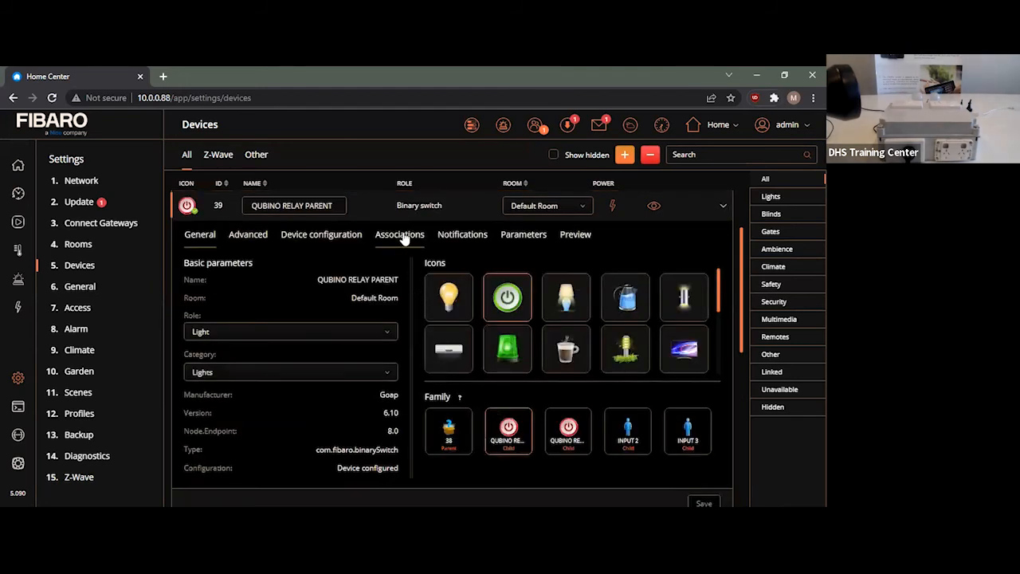
{"action": "left_click", "coordinate": [398, 234]}
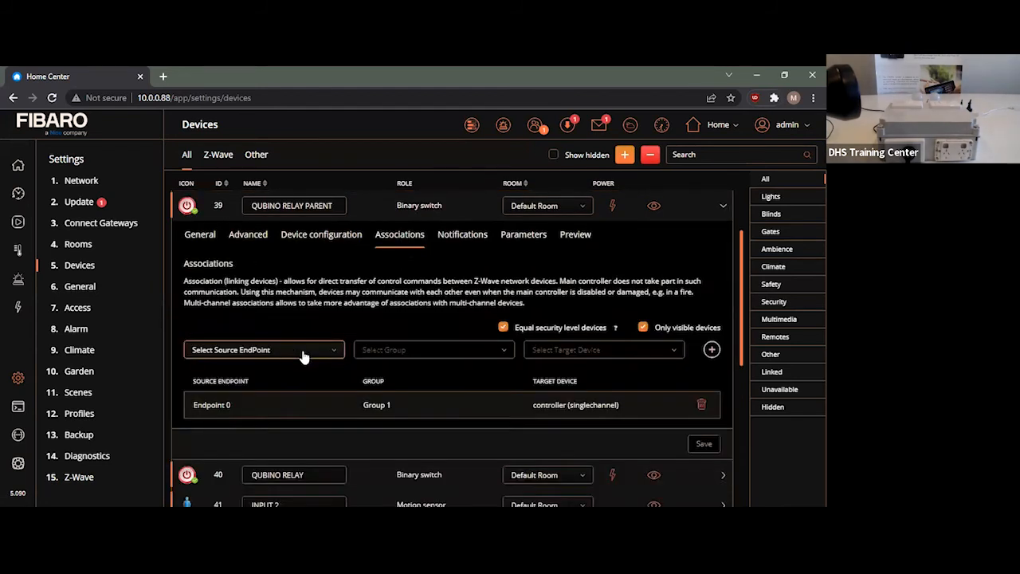
{"action": "left_click", "coordinate": [701, 405]}
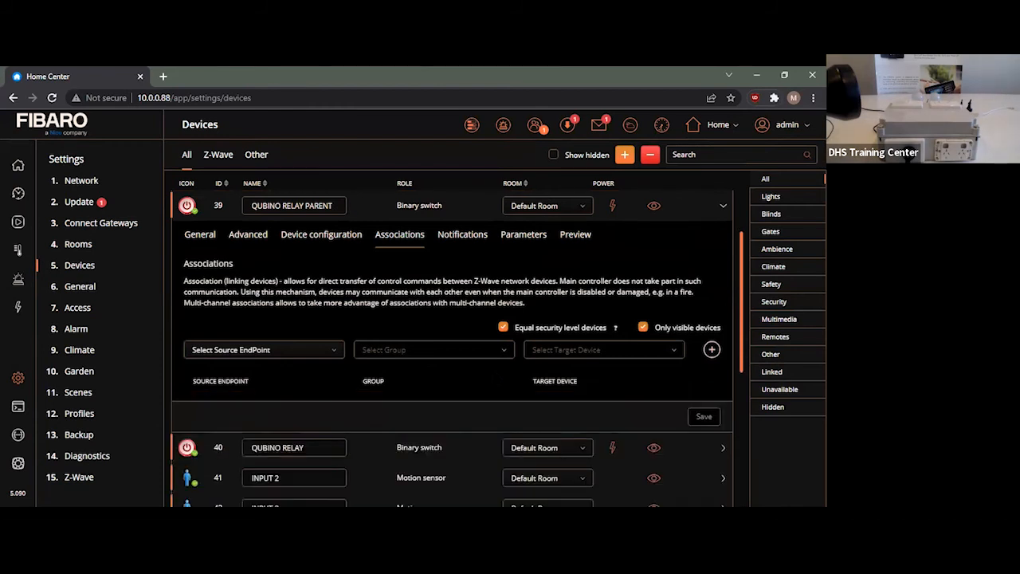
Add an EndPoint 0, Group 1 association targeting the multichannel controller
{"action": "left_click", "coordinate": [263, 349]}
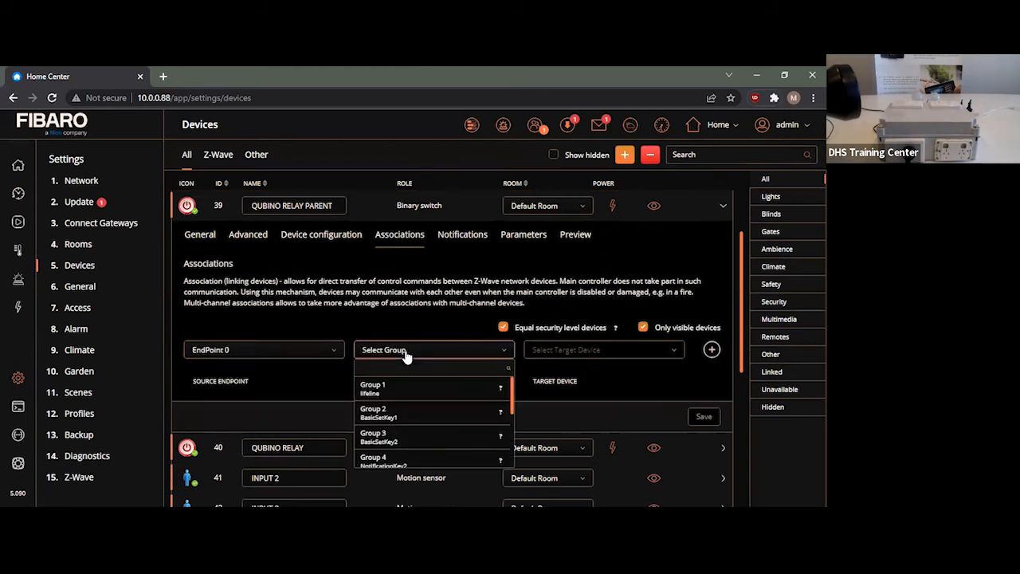
{"action": "left_click", "coordinate": [373, 388]}
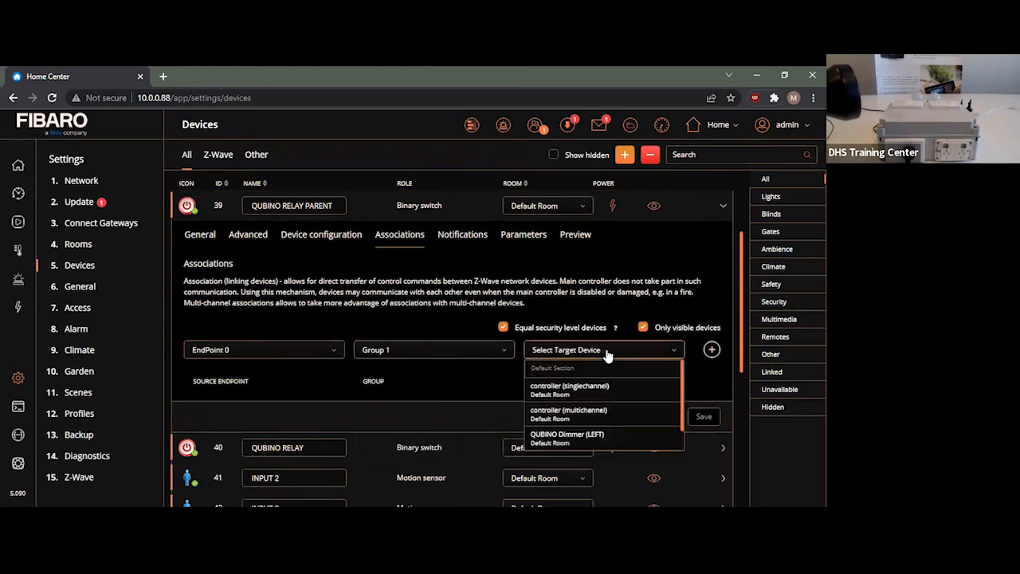
{"action": "left_click", "coordinate": [567, 414]}
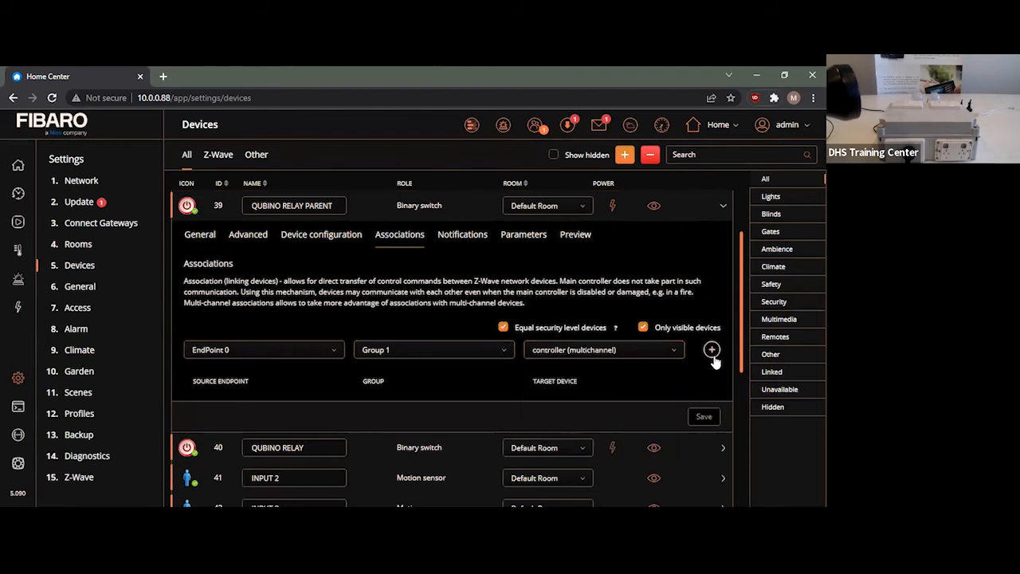
{"action": "left_click", "coordinate": [710, 349]}
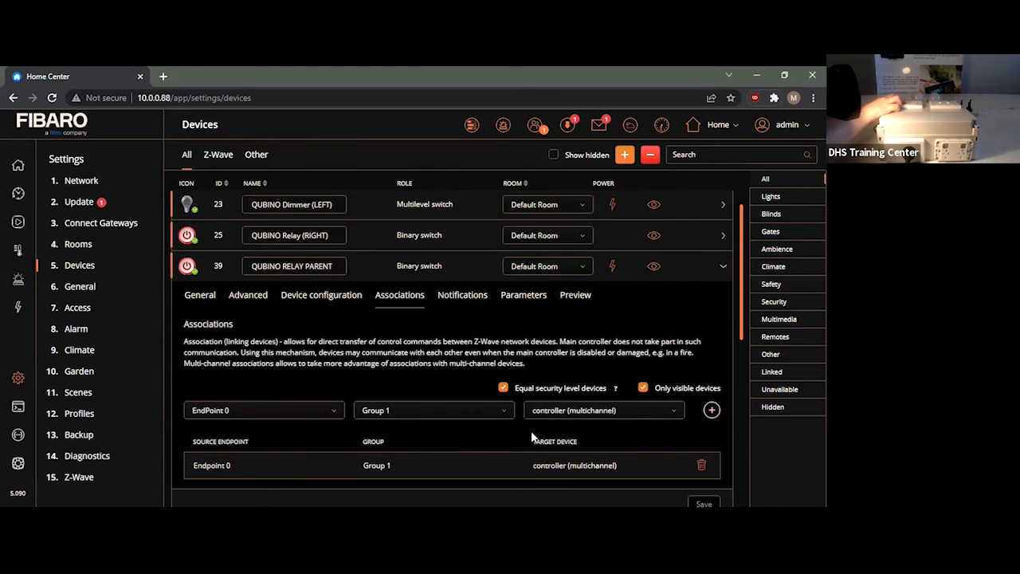
Save the association settings and collapse the QUBINO RELAY PARENT row
{"action": "left_click", "coordinate": [722, 265]}
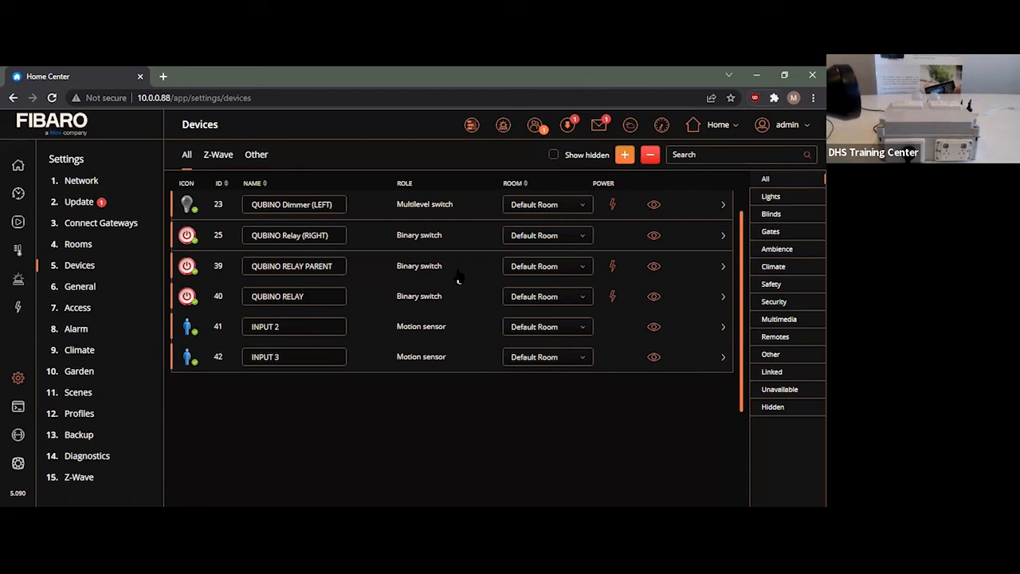
{"action": "mouse_move", "coordinate": [215, 341]}
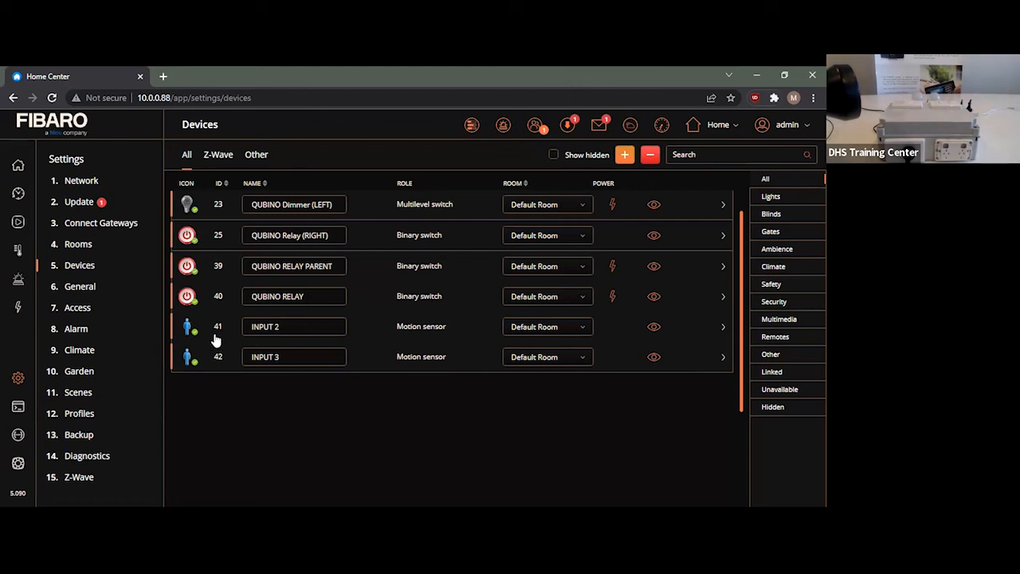
{"action": "mouse_move", "coordinate": [208, 348]}
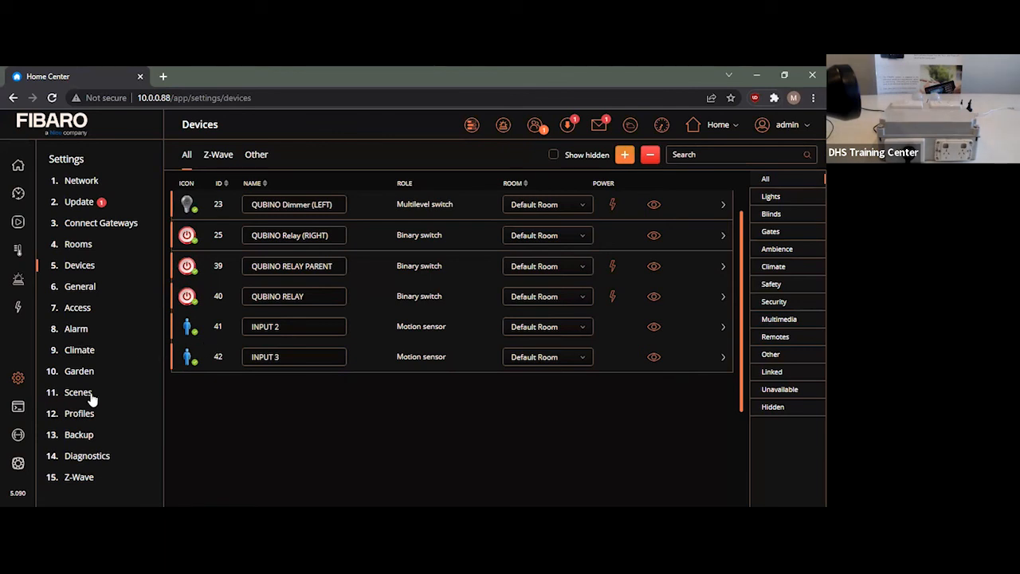
Create a new block scene named 'All Lights' from the Scenes page
{"action": "left_click", "coordinate": [78, 392]}
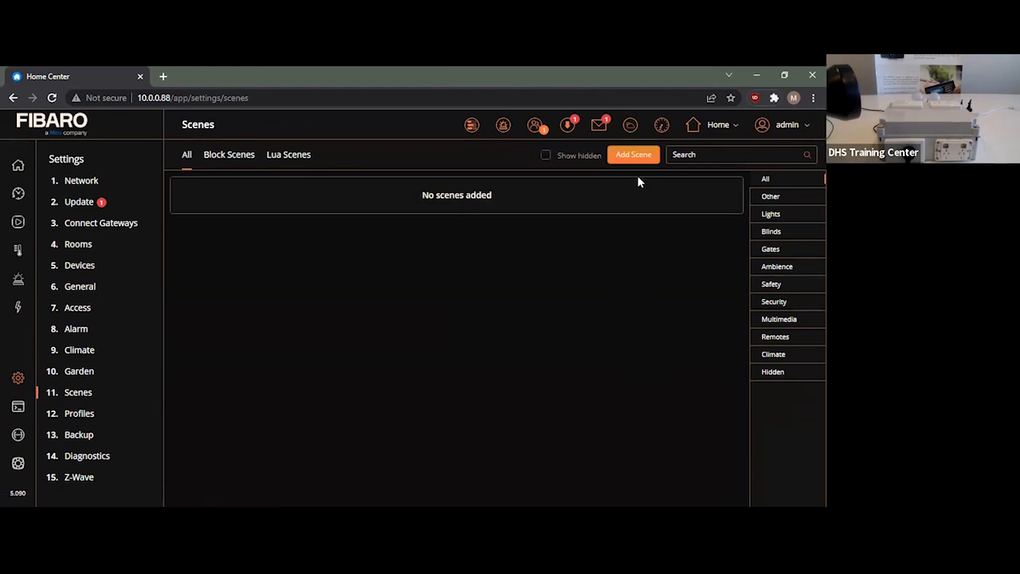
{"action": "left_click", "coordinate": [633, 155]}
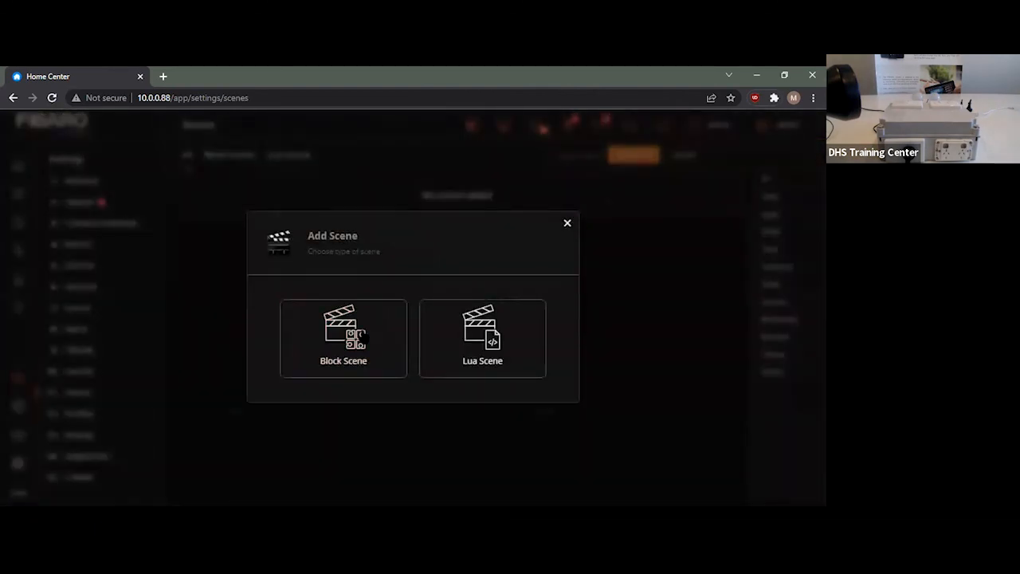
{"action": "left_click", "coordinate": [342, 338]}
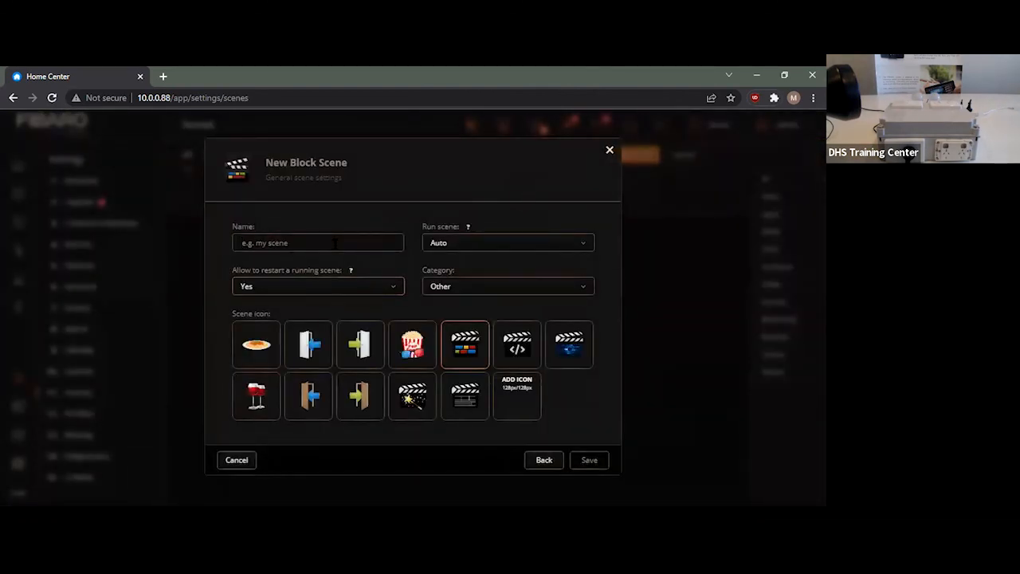
{"action": "type", "text": "All Lights"}
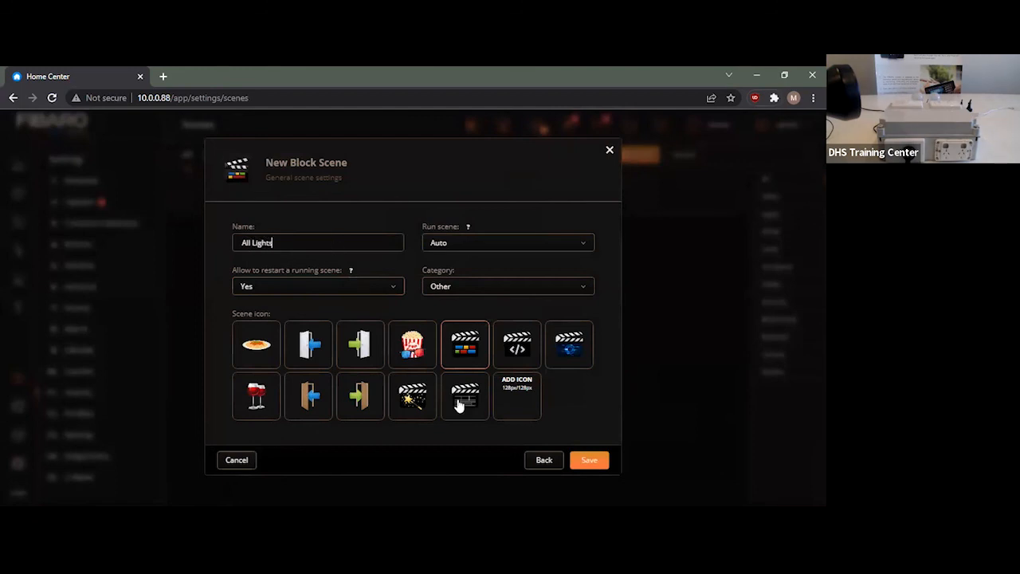
{"action": "left_click", "coordinate": [590, 459]}
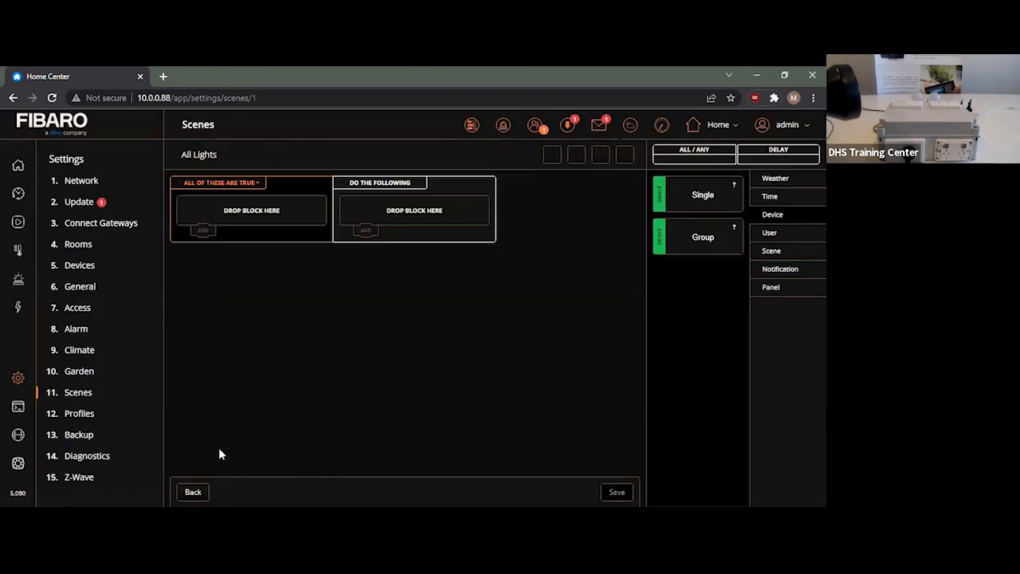
Set the trigger to INPUT 2 motion Detected and save the finished scene
{"action": "left_click_drag", "start_coordinate": [701, 195], "coordinate": [252, 214]}
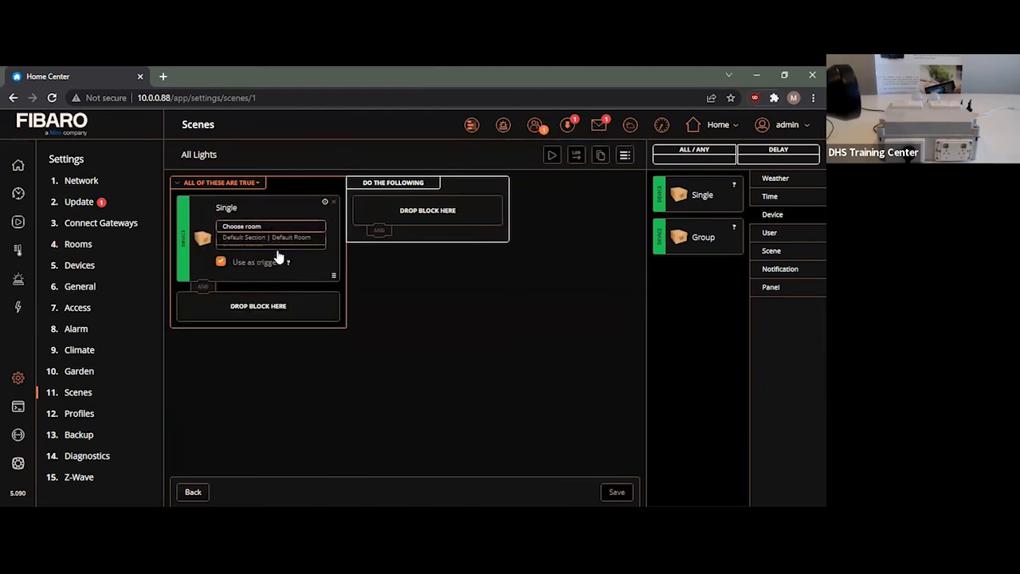
{"action": "left_click", "coordinate": [270, 236]}
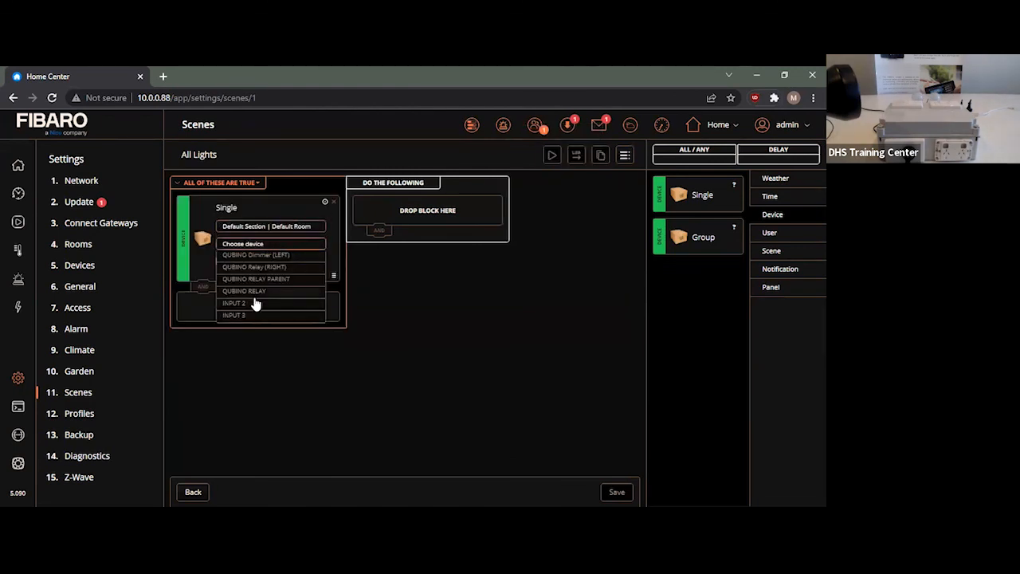
{"action": "left_click", "coordinate": [233, 303]}
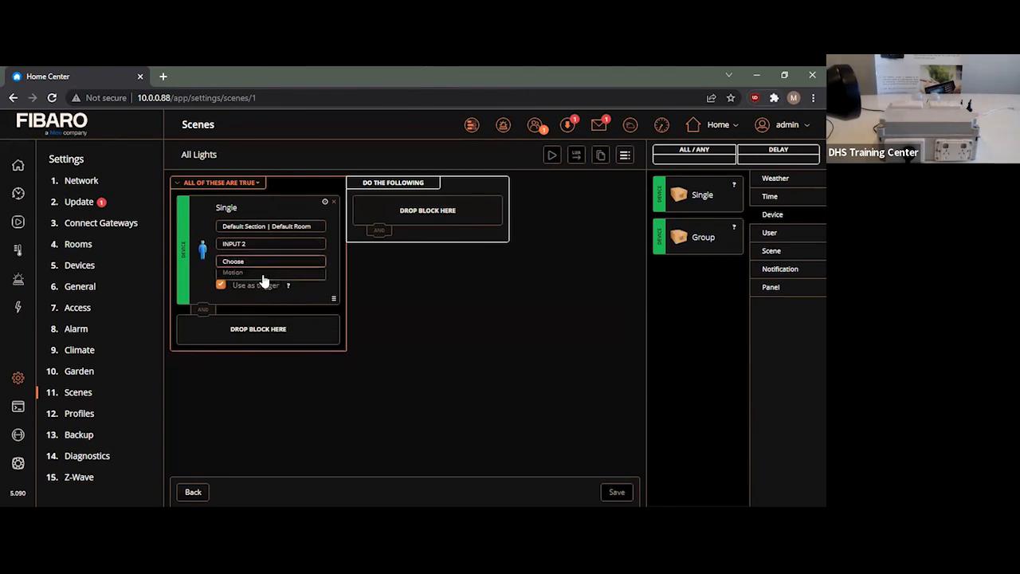
{"action": "left_click", "coordinate": [290, 277]}
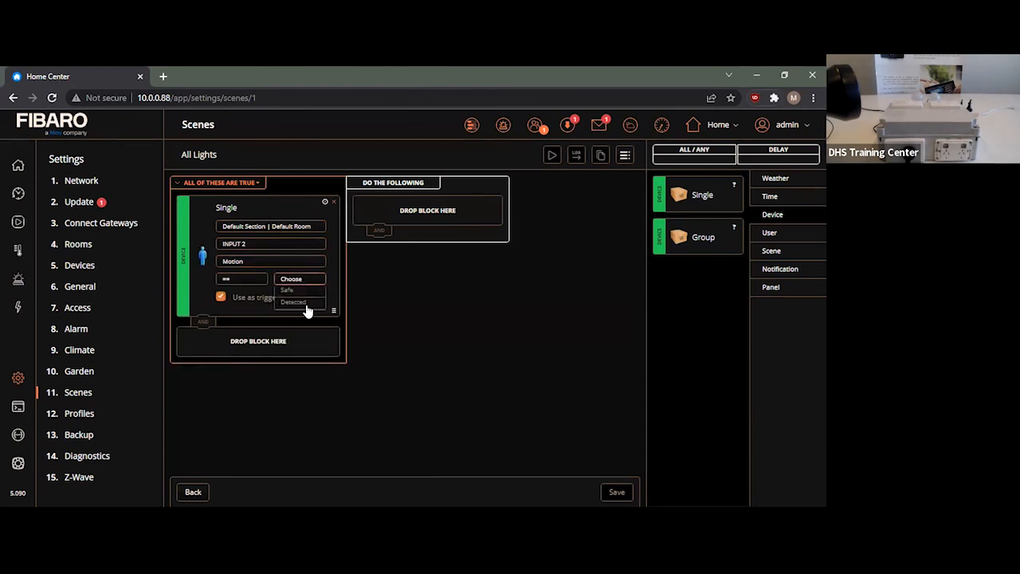
{"action": "left_click", "coordinate": [293, 303]}
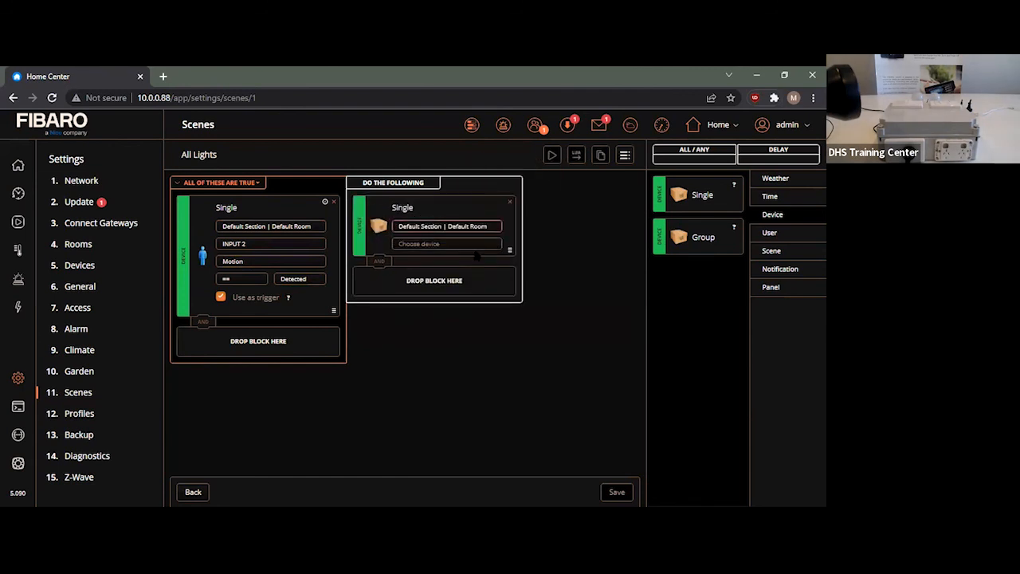
{"action": "left_click", "coordinate": [615, 491]}
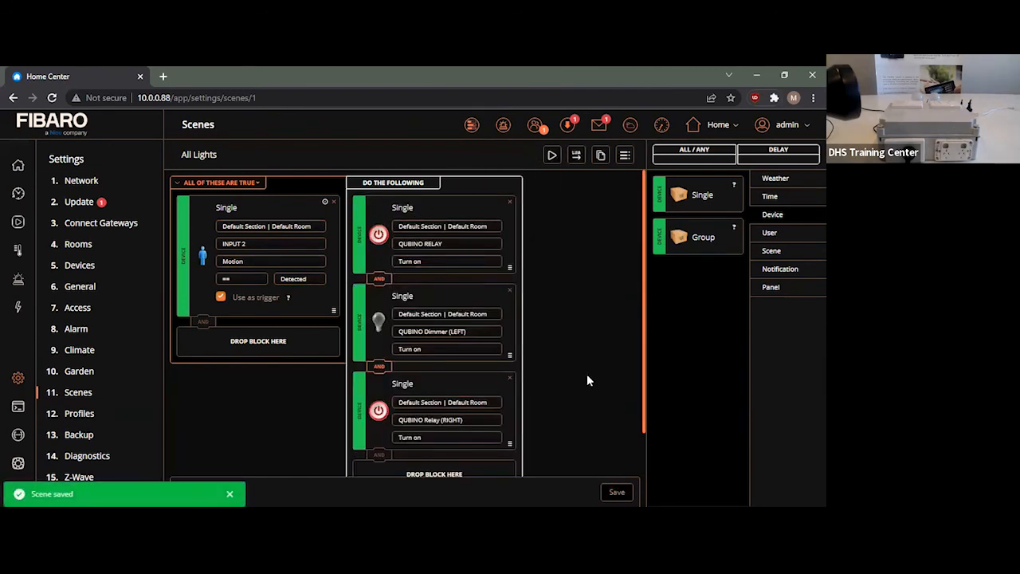
{"action": "mouse_move", "coordinate": [76, 269]}
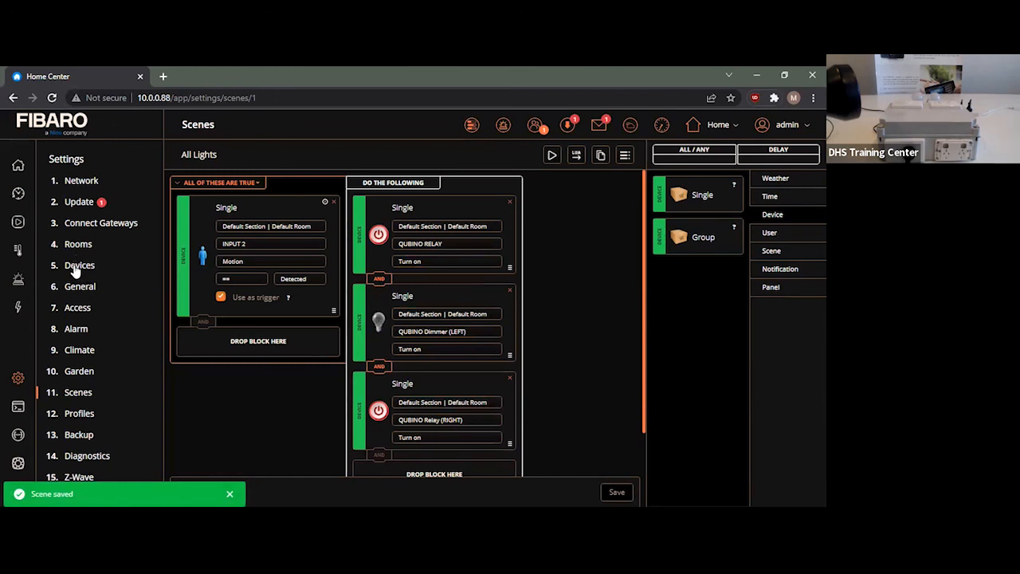
{"action": "left_click", "coordinate": [80, 265]}
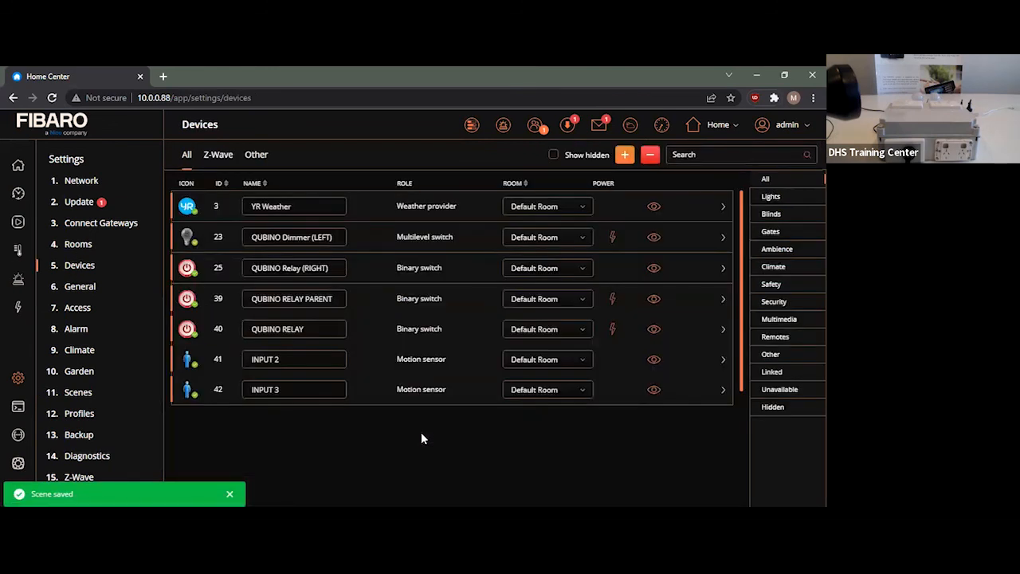